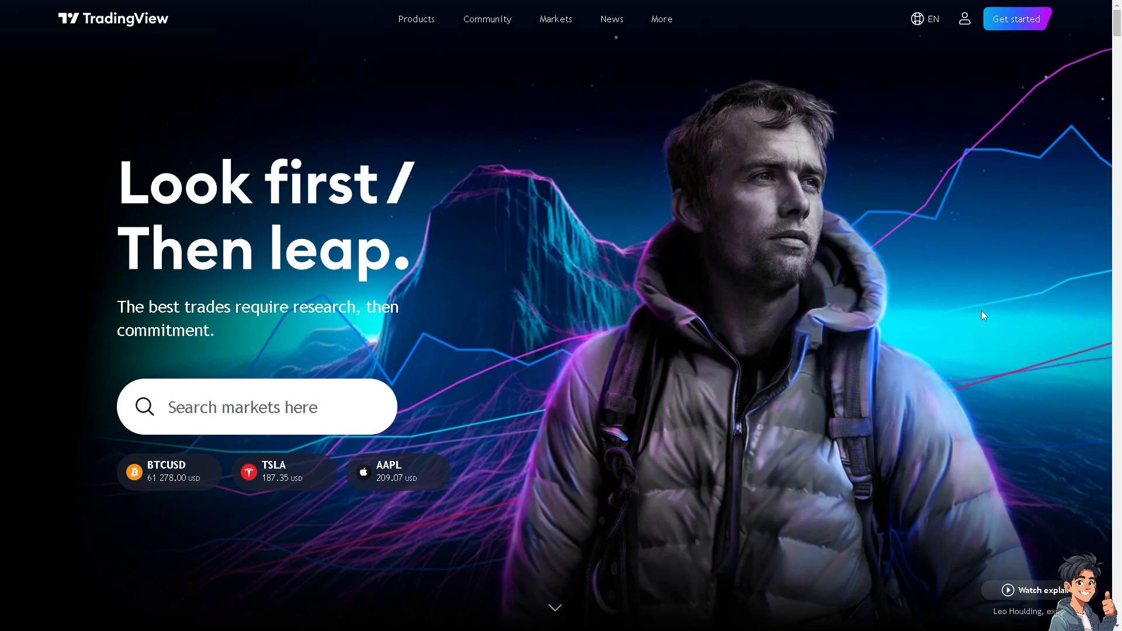
Step: Go to the pricing page listing the Essential, Plus and Premium plans
{"action": "left_click", "coordinate": [964, 19]}
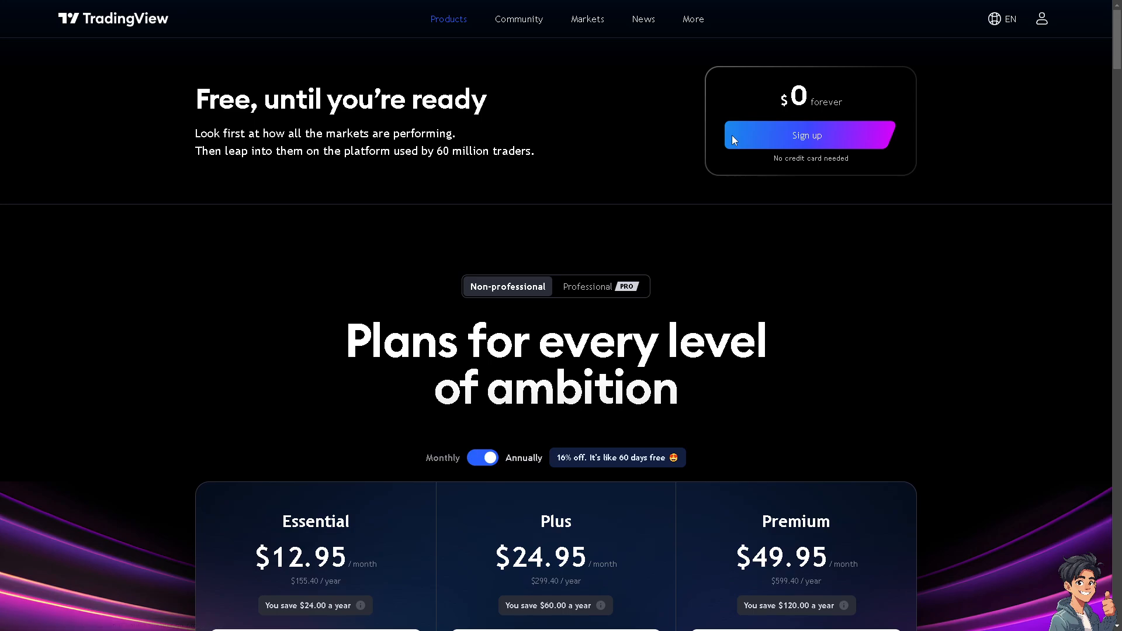
{"action": "mouse_move", "coordinate": [777, 137]}
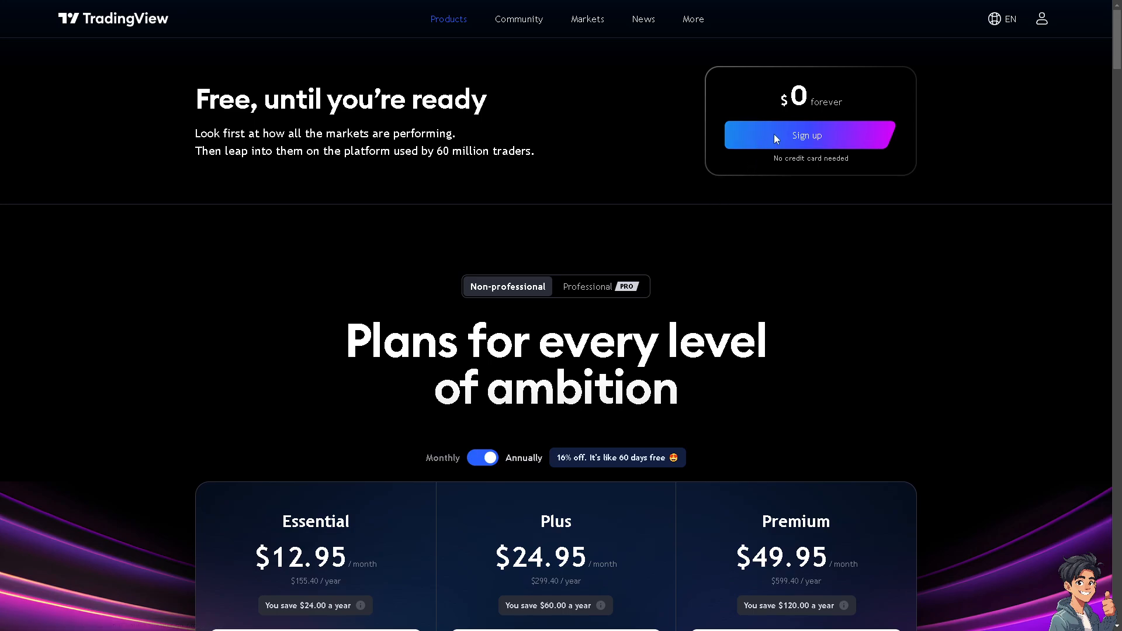
Step: Sign in to an account and scroll down the Market summary home page
{"action": "left_click", "coordinate": [810, 135]}
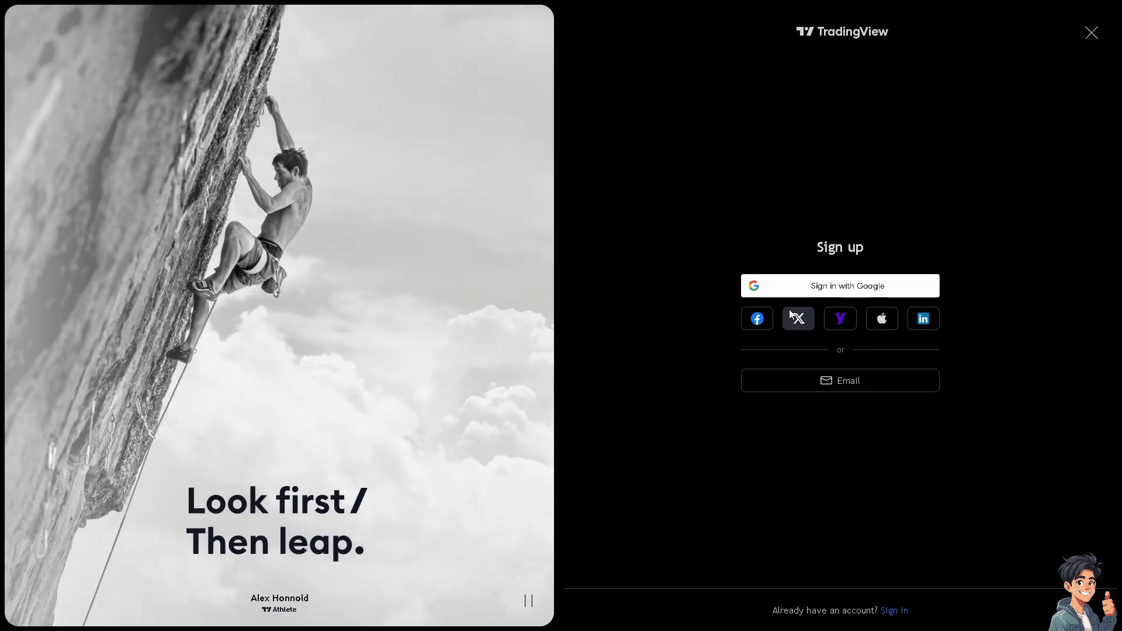
{"action": "mouse_move", "coordinate": [924, 319]}
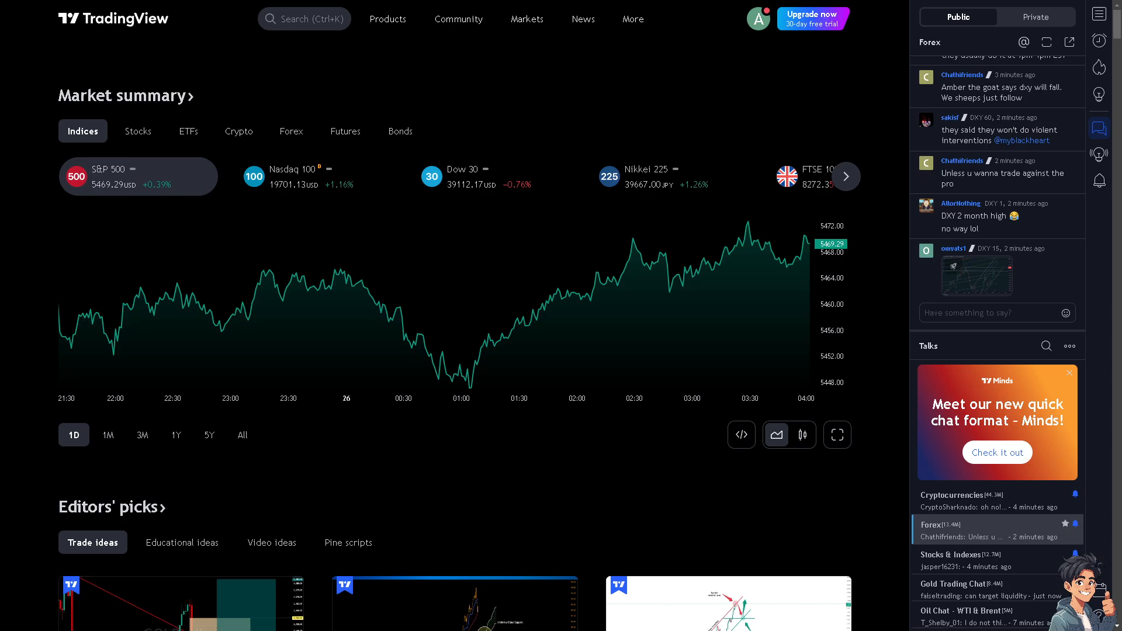
{"action": "mouse_move", "coordinate": [418, 322]}
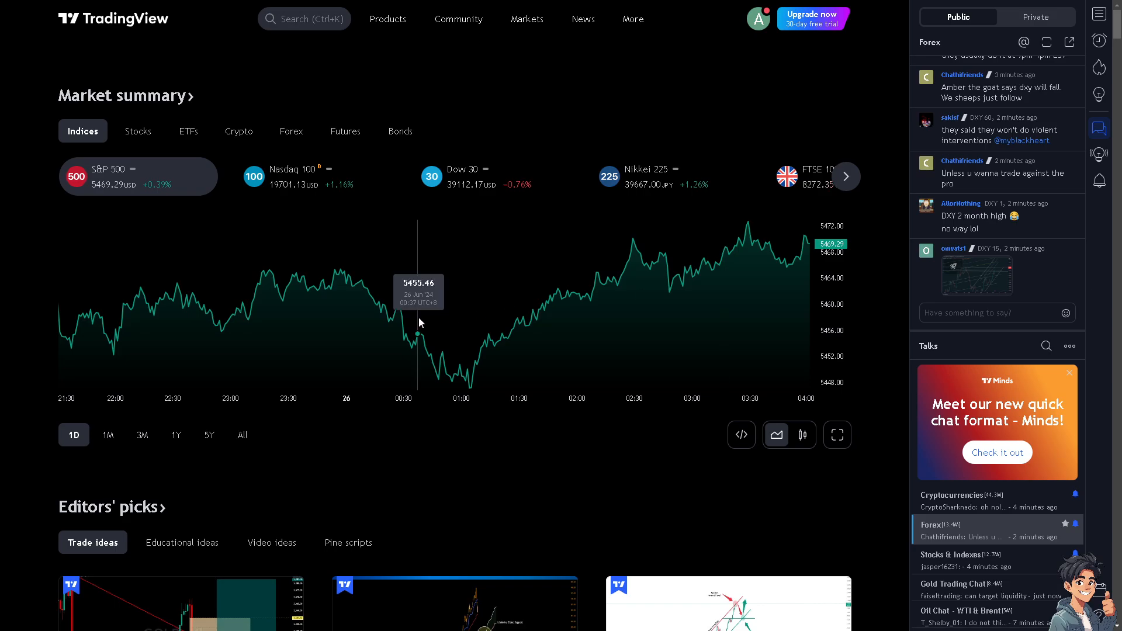
{"action": "scroll", "scroll_direction": "down", "scroll_amount": 3}
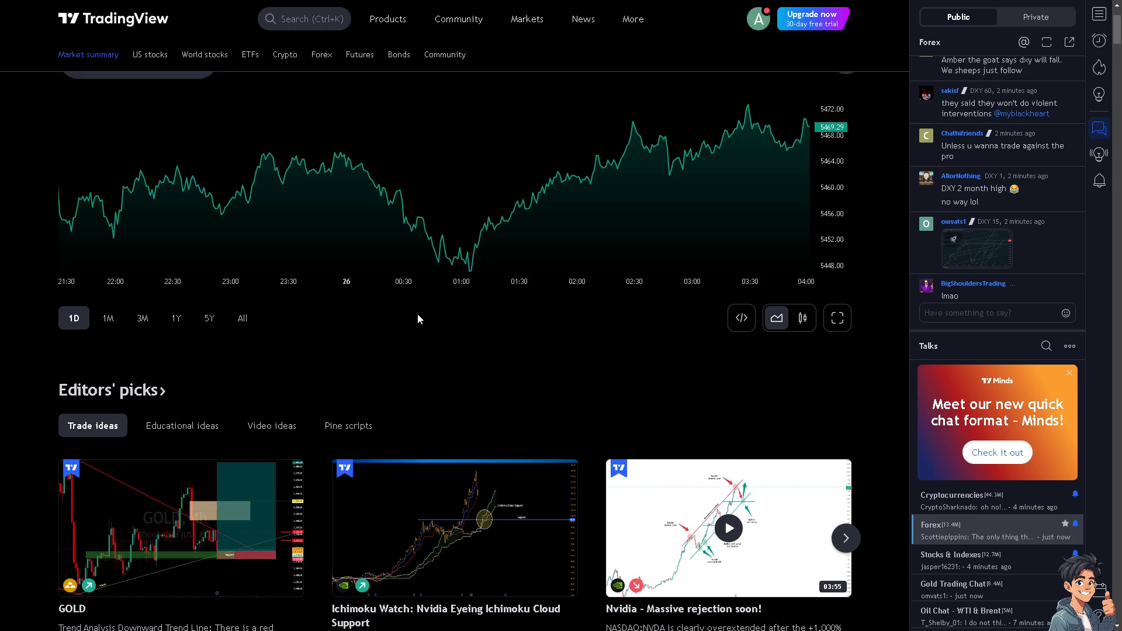
Step: Load the RDEXUSD chart in Supercharts from the Products menu
{"action": "left_click", "coordinate": [389, 19]}
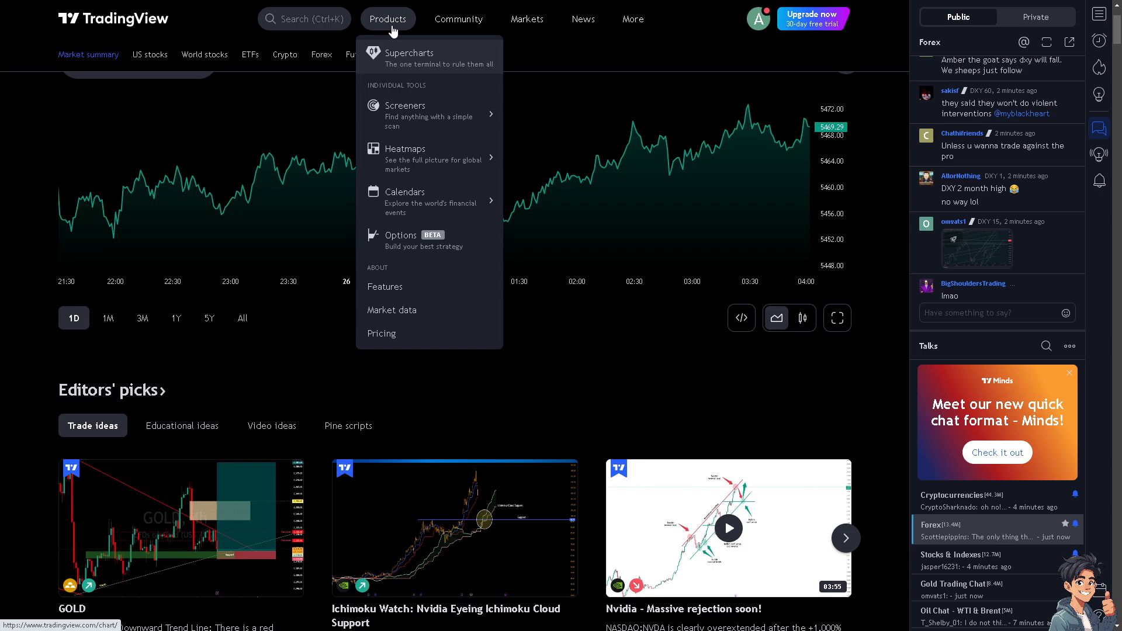
{"action": "left_click", "coordinate": [388, 19]}
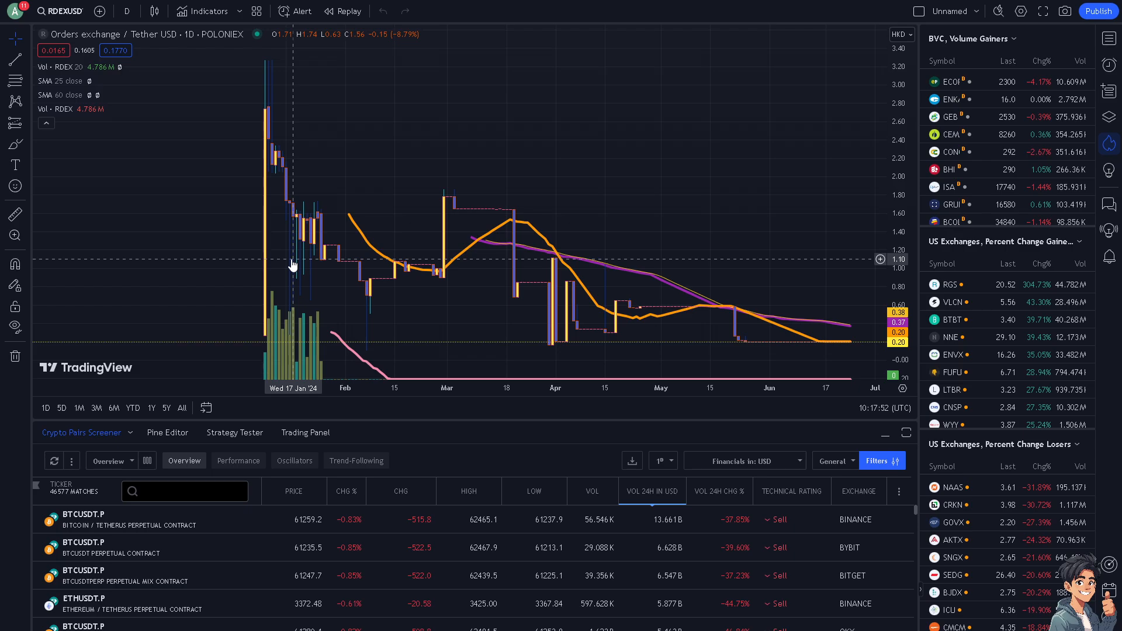
{"action": "mouse_move", "coordinate": [325, 255]}
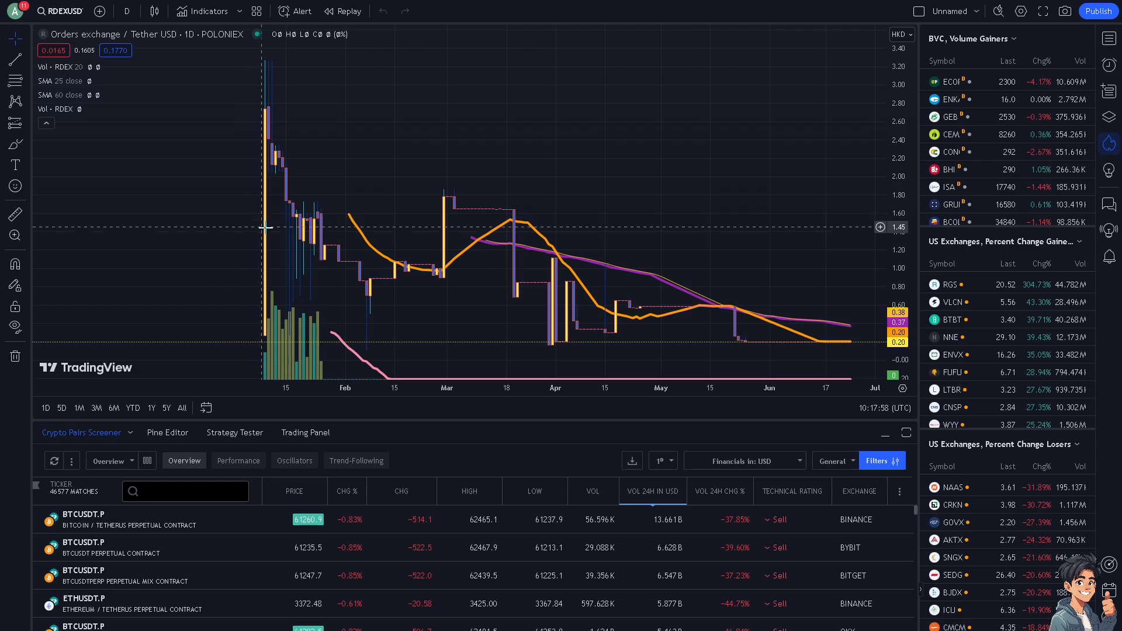
{"action": "mouse_move", "coordinate": [305, 239]}
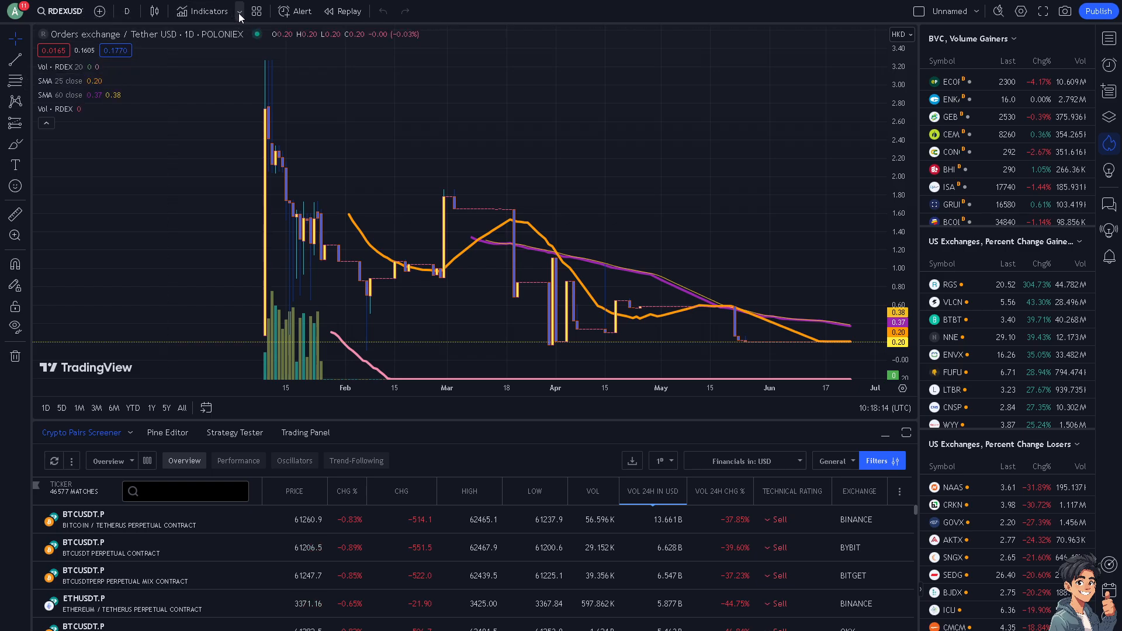
{"action": "left_click", "coordinate": [210, 10]}
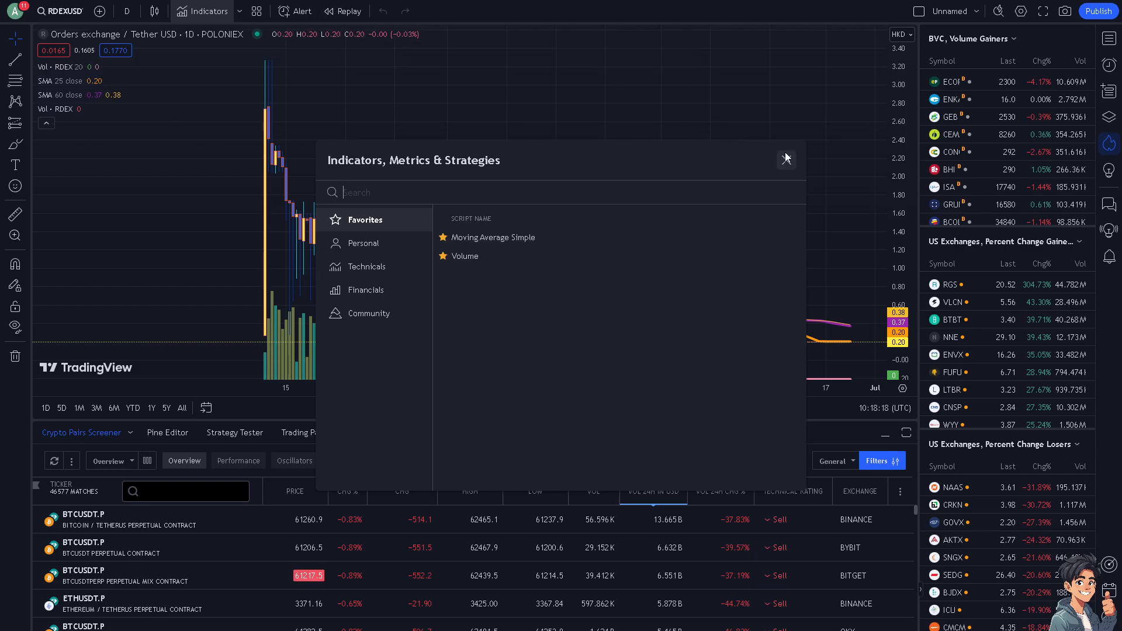
{"action": "left_click", "coordinate": [785, 159]}
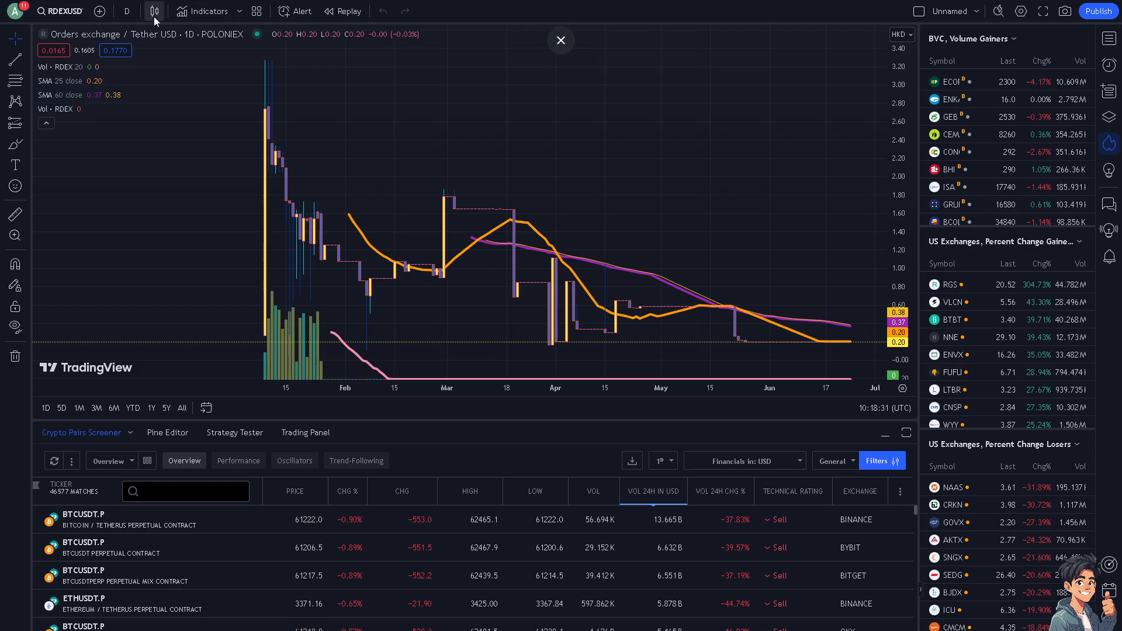
{"action": "left_click", "coordinate": [154, 11]}
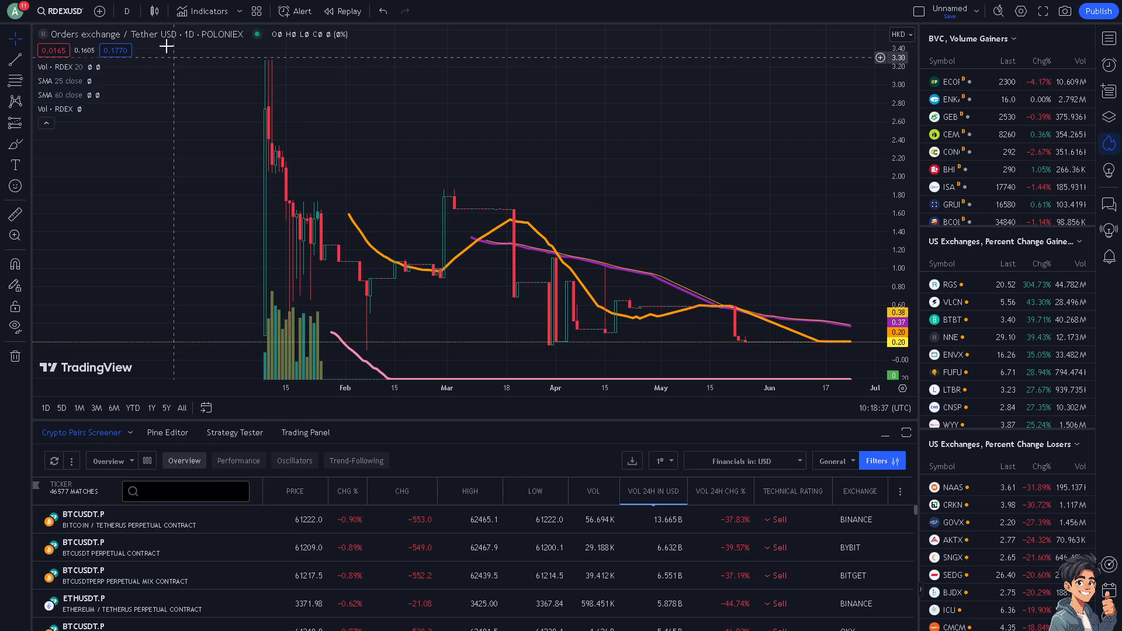
{"action": "mouse_move", "coordinate": [456, 109]}
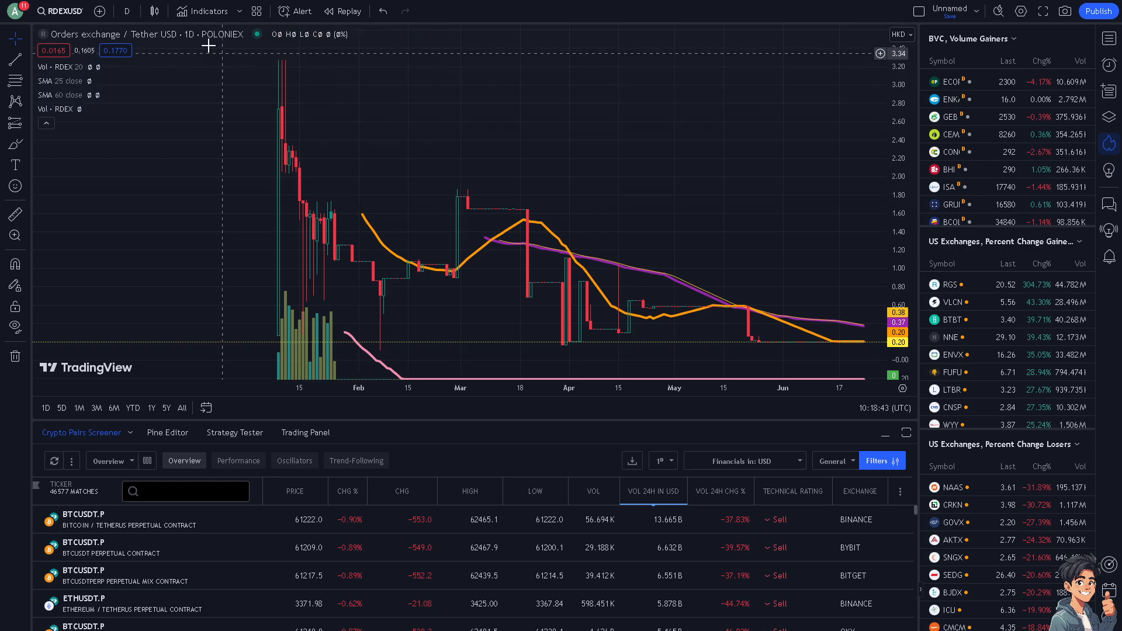
{"action": "left_click", "coordinate": [154, 11]}
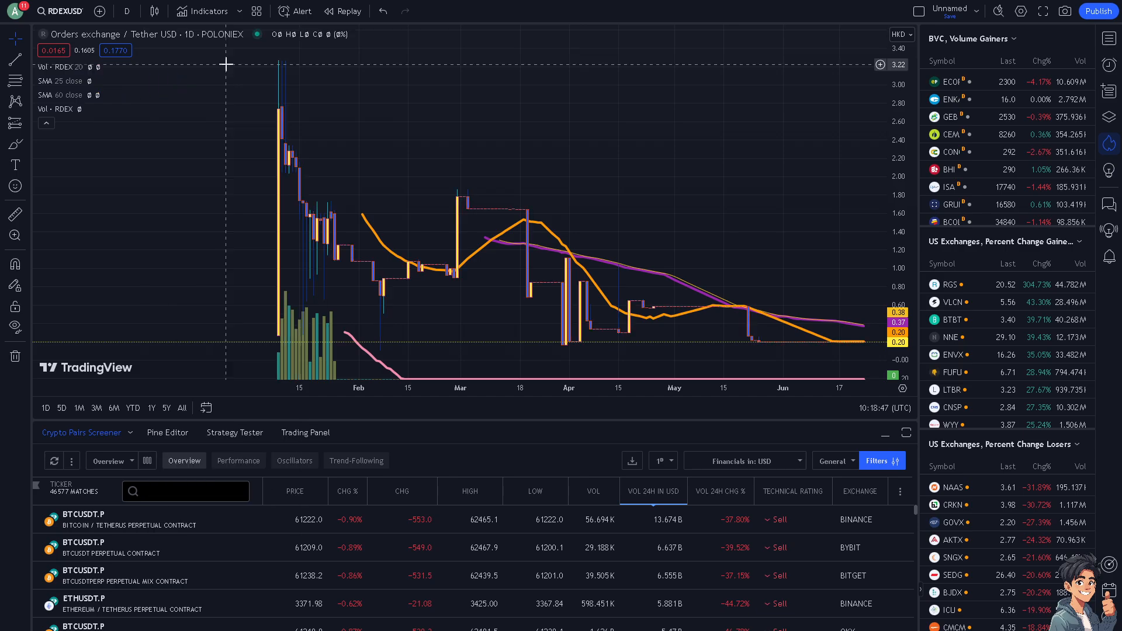
{"action": "mouse_move", "coordinate": [281, 195]}
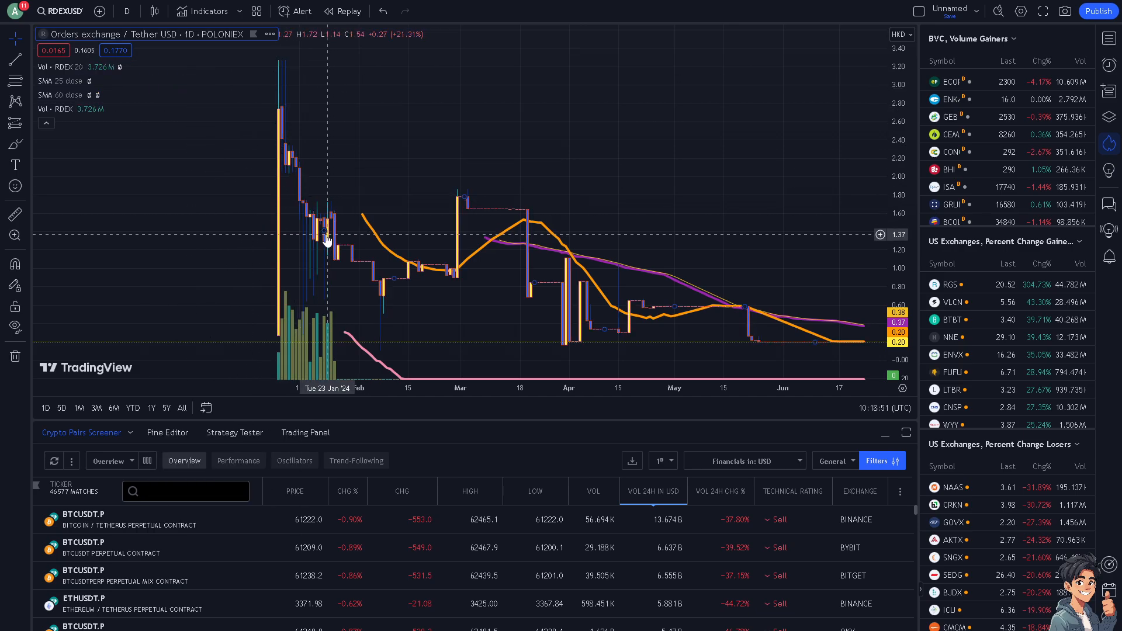
{"action": "left_click", "coordinate": [154, 10]}
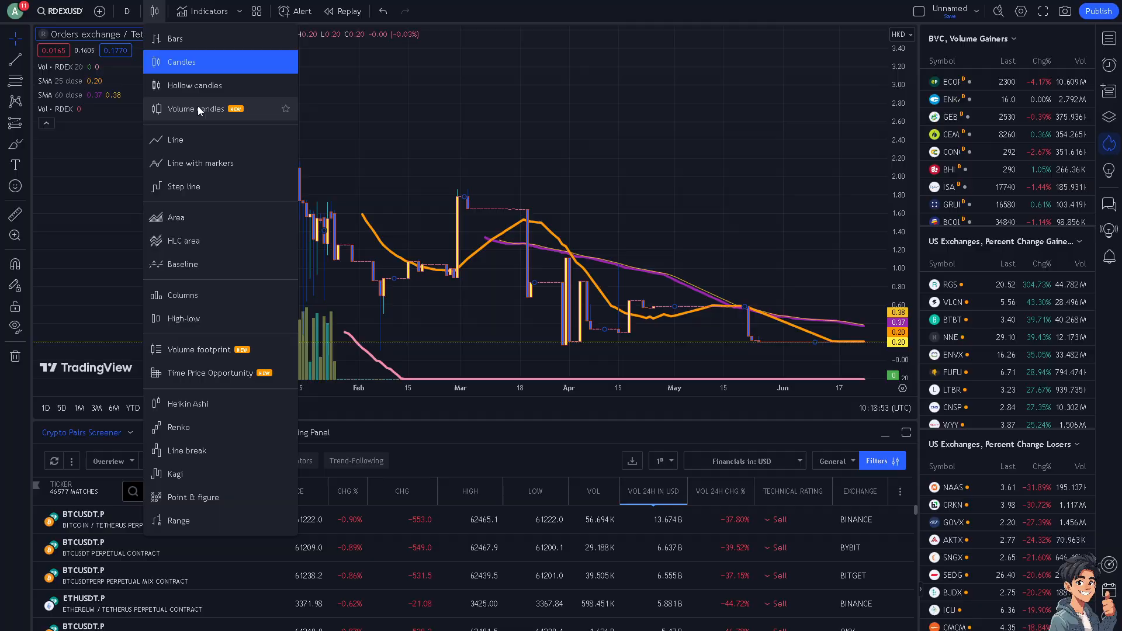
{"action": "left_click", "coordinate": [195, 109]}
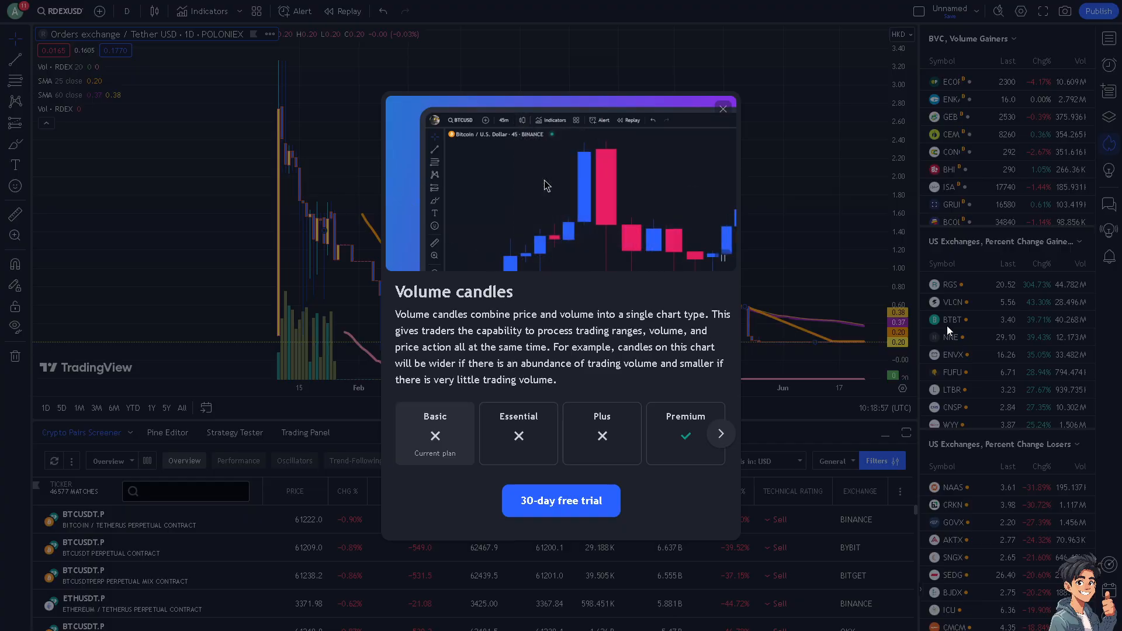
{"action": "left_click", "coordinate": [522, 119]}
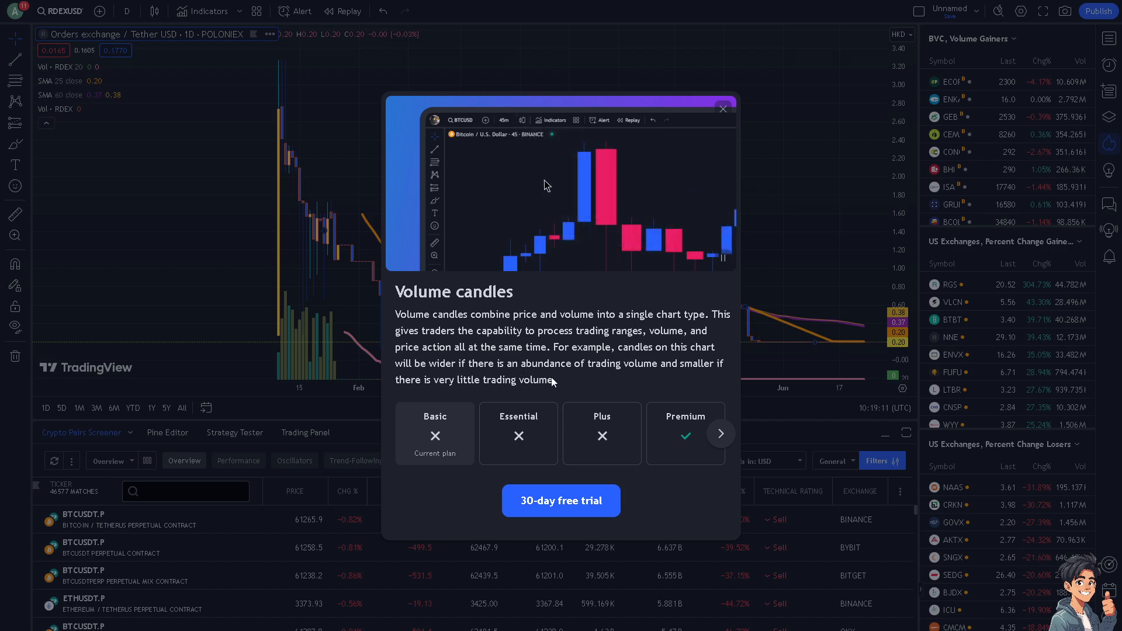
{"action": "left_click", "coordinate": [522, 119]}
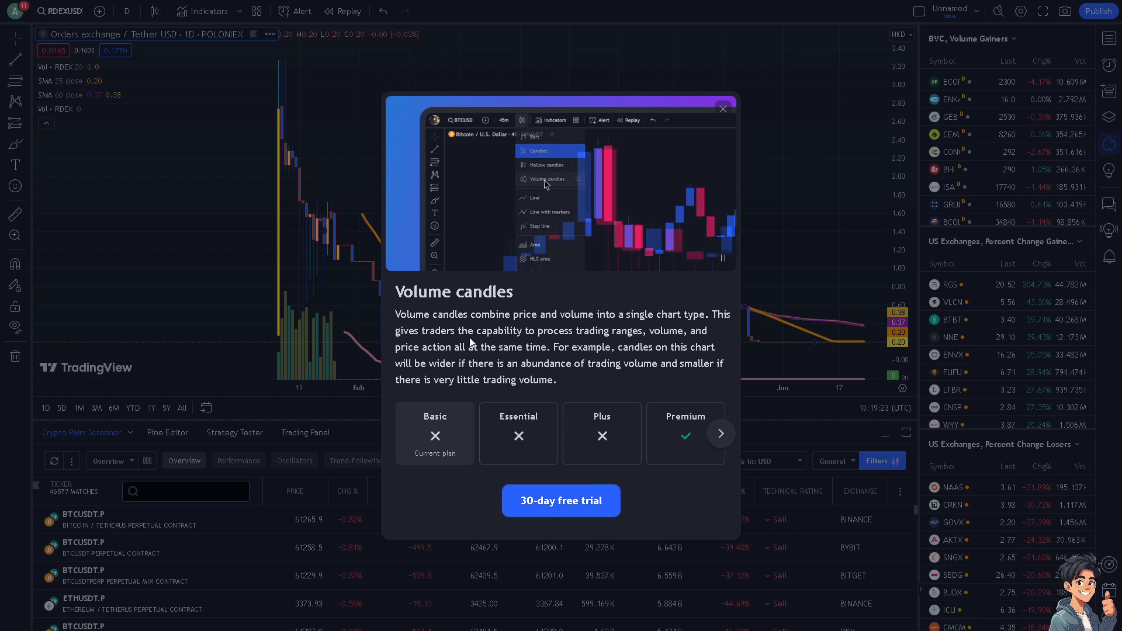
{"action": "left_click", "coordinate": [721, 434]}
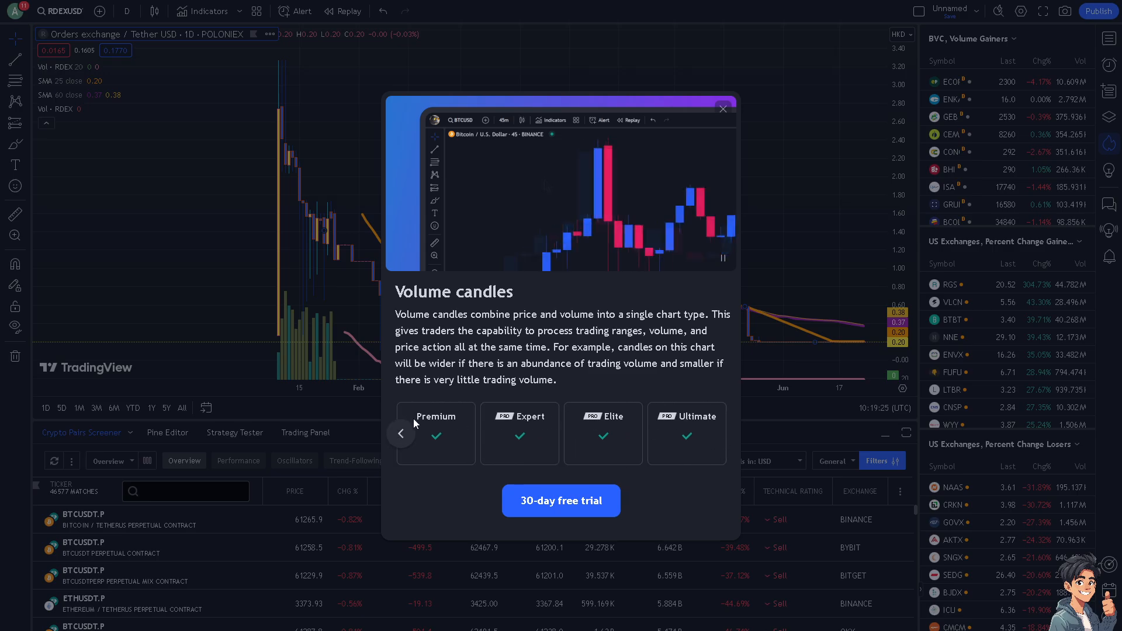
{"action": "left_click", "coordinate": [722, 108]}
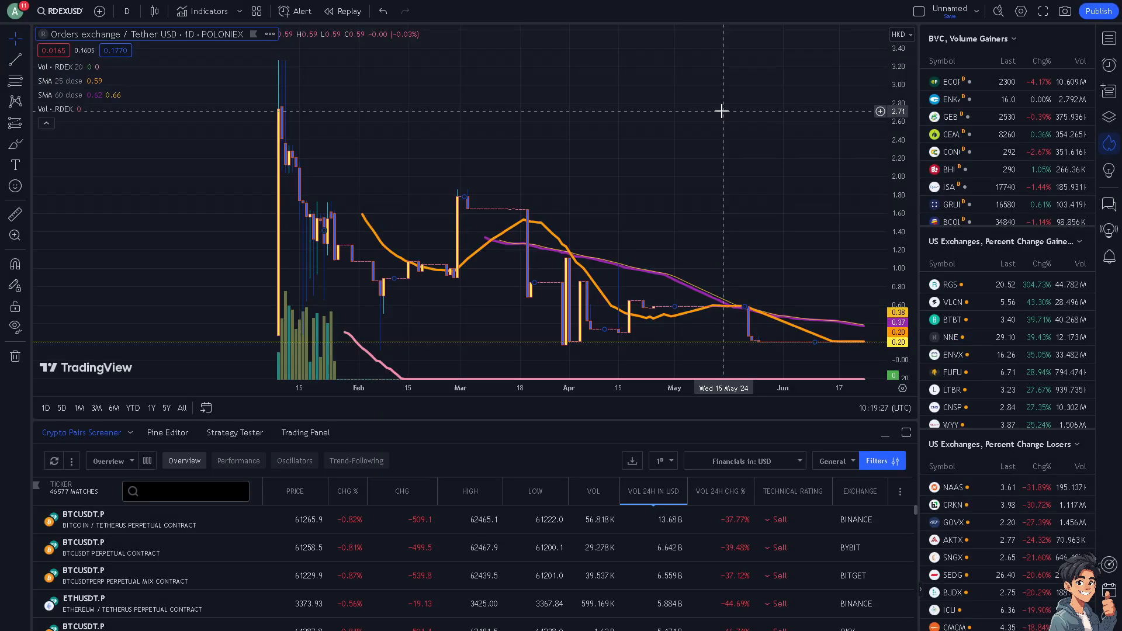
Step: Pick a different chart style from the chart type dropdown
{"action": "left_click", "coordinate": [153, 11]}
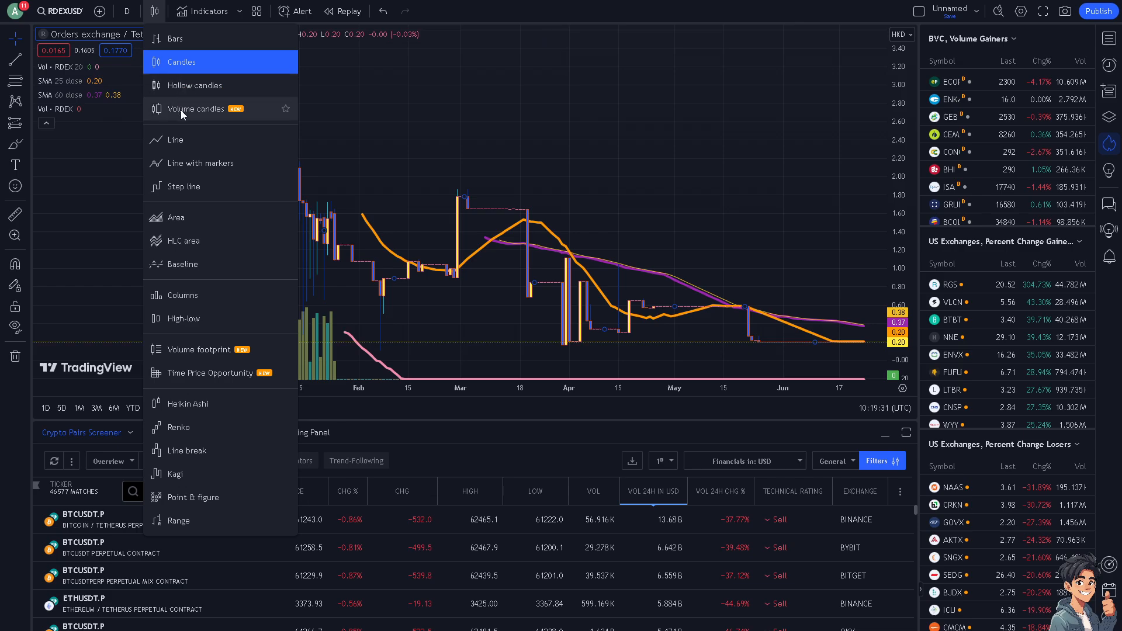
{"action": "left_click", "coordinate": [198, 109]}
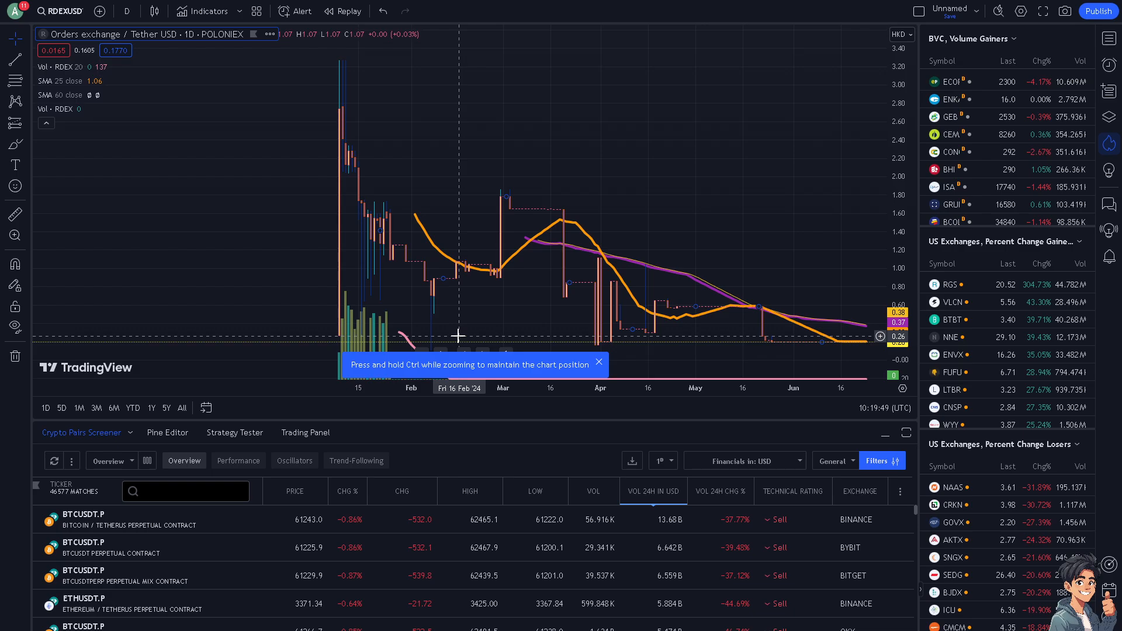
{"action": "mouse_move", "coordinate": [459, 335]}
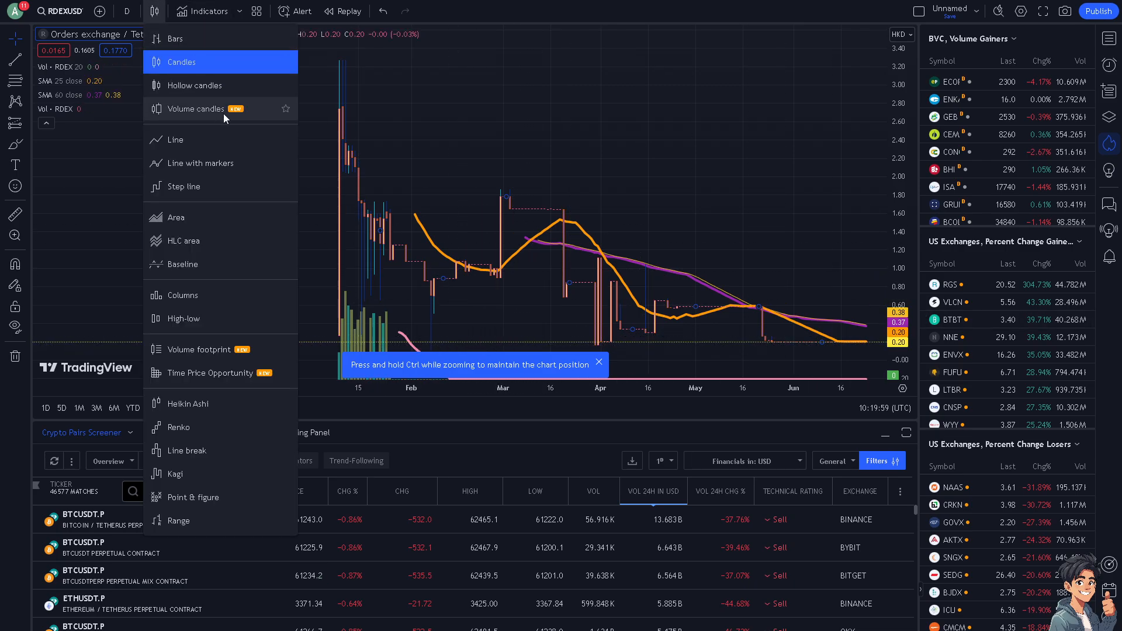
Step: Choose Volume candles and view the Premium 30-day free trial prompt
{"action": "left_click", "coordinate": [197, 108]}
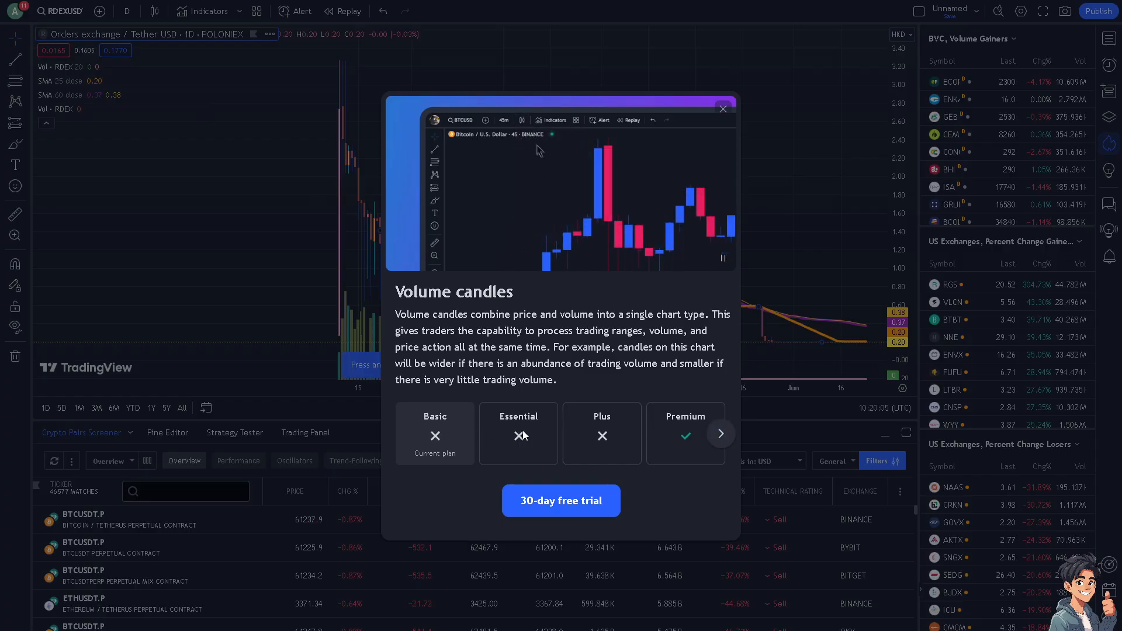
{"action": "left_click", "coordinate": [523, 119]}
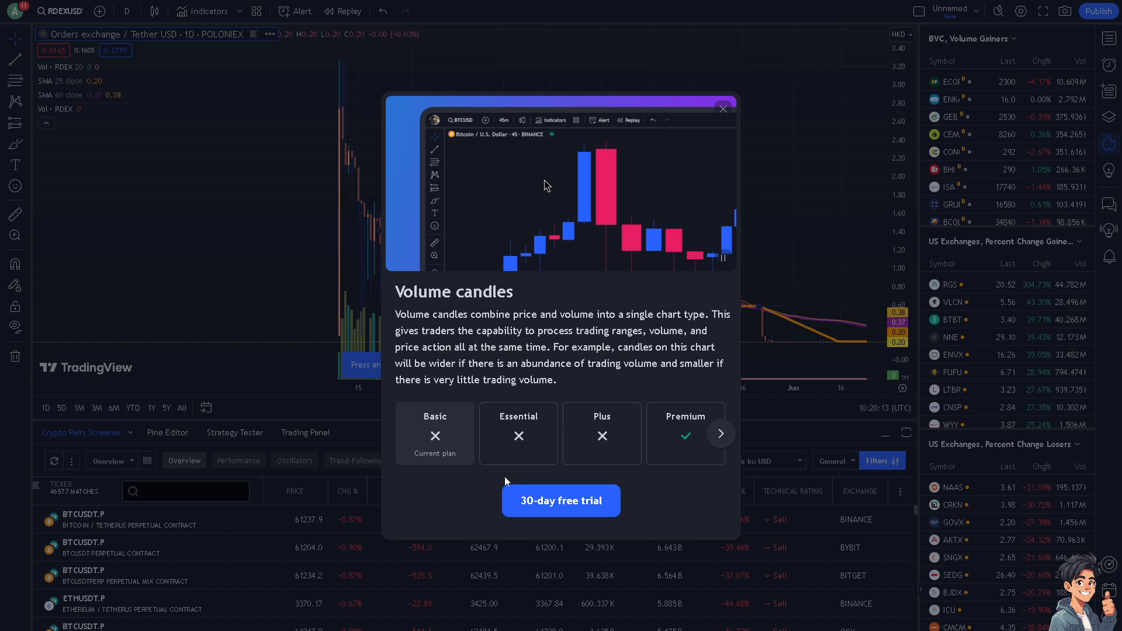
{"action": "left_click", "coordinate": [522, 119]}
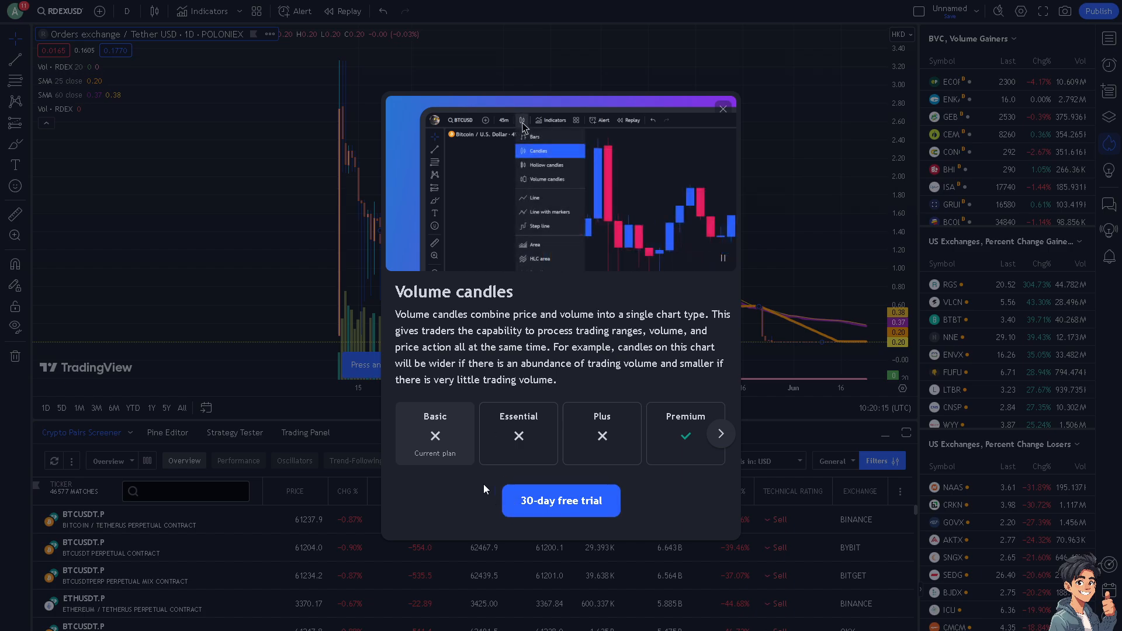